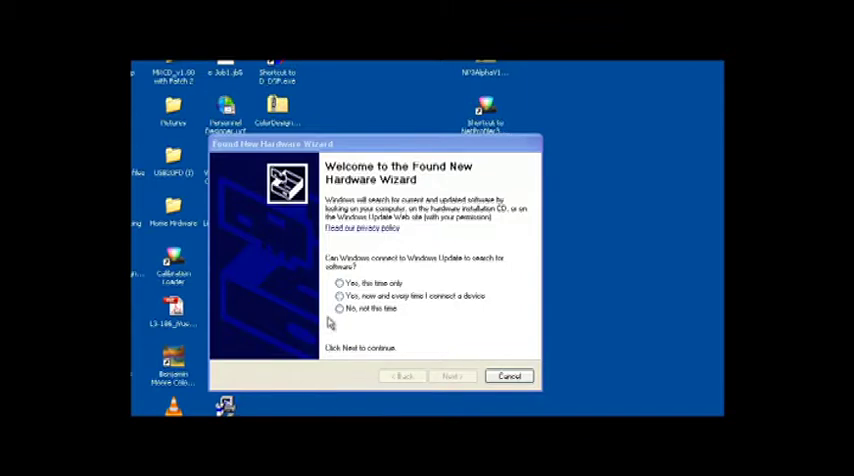
Step: Choose 'No, not this time' for Windows Update and continue the hardware wizard
{"action": "left_click", "coordinate": [342, 309]}
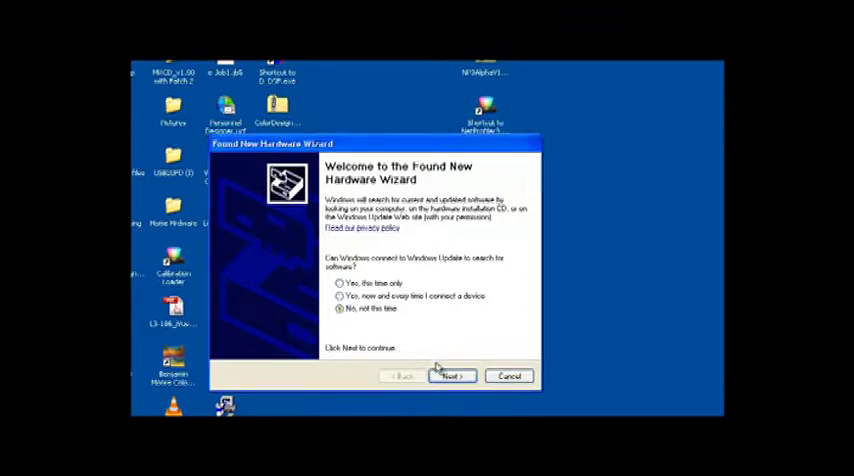
{"action": "left_click", "coordinate": [451, 376]}
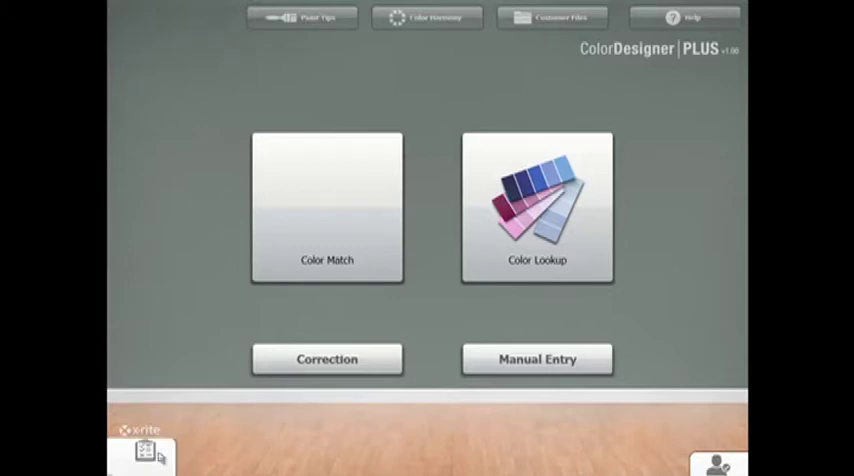
Step: Open Configuration > Settings and unlock the password prompt to reach Setup > Main Options
{"action": "left_click", "coordinate": [143, 451]}
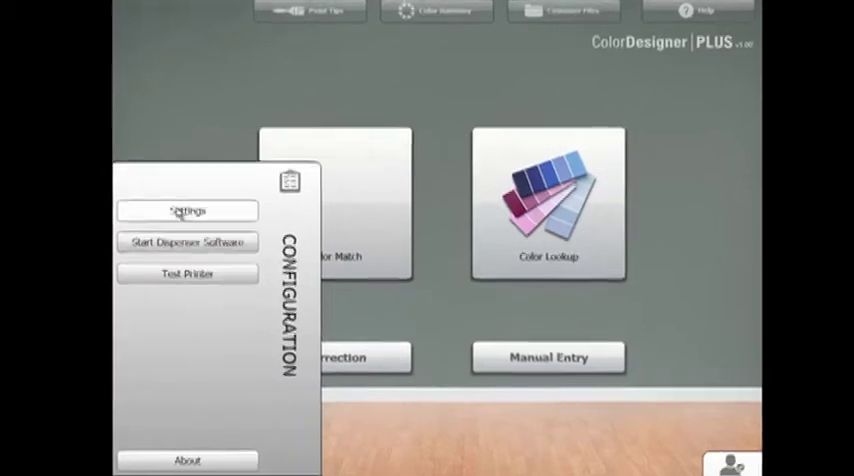
{"action": "left_click", "coordinate": [188, 210]}
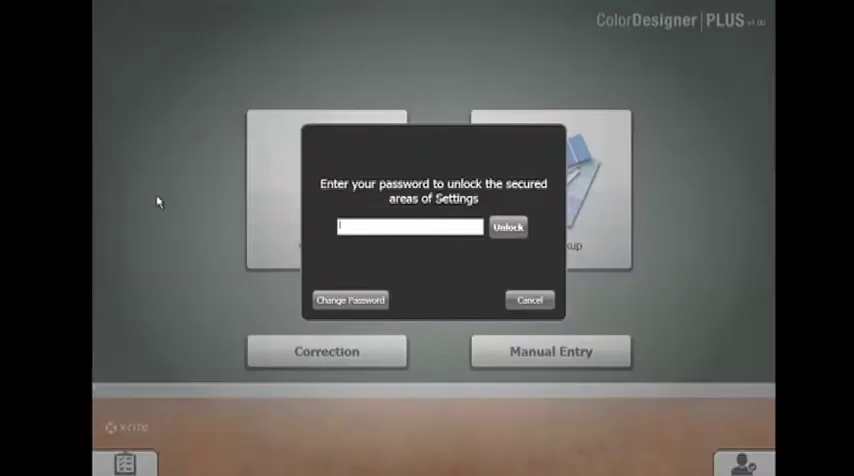
{"action": "left_click", "coordinate": [508, 227]}
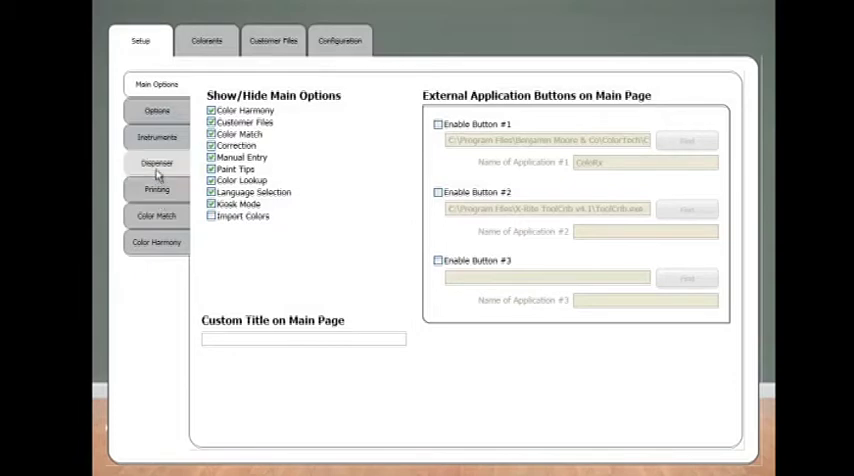
Step: Set the Instrument Type to iVue and toggle Enable Automatic Sheen Detection
{"action": "left_click", "coordinate": [156, 137]}
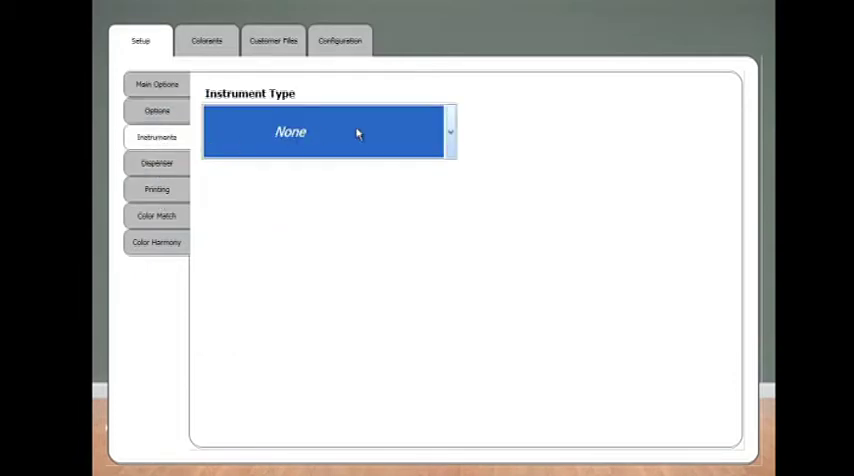
{"action": "left_click", "coordinate": [449, 131]}
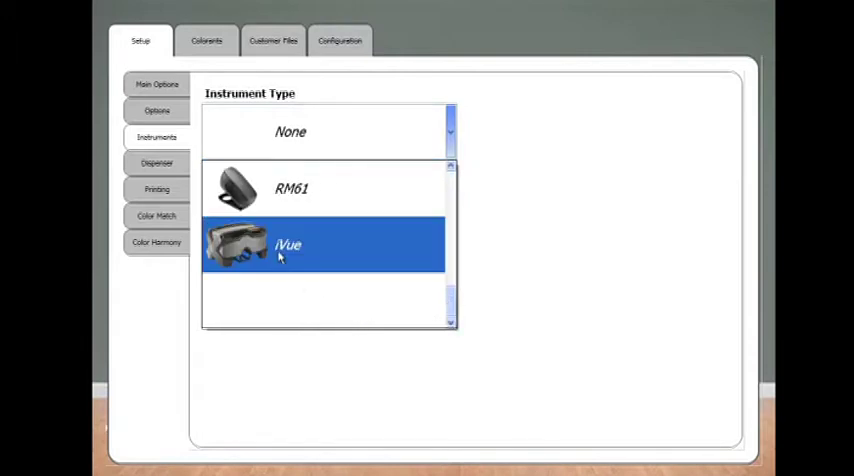
{"action": "left_click", "coordinate": [292, 246]}
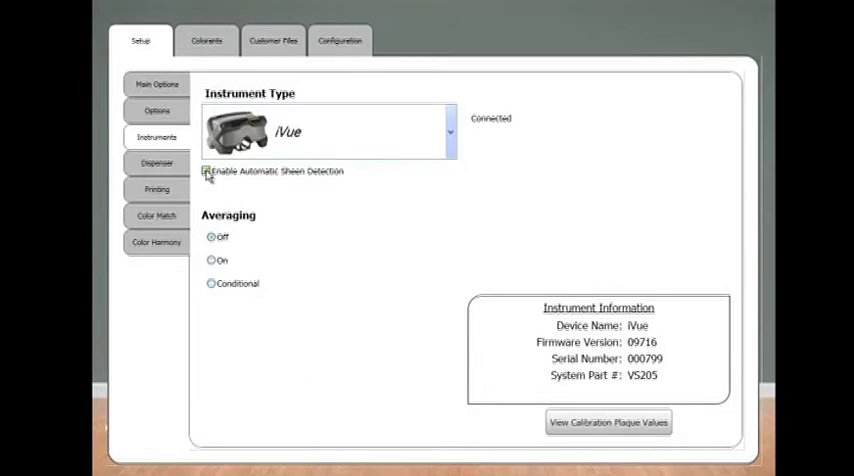
{"action": "left_click", "coordinate": [204, 170]}
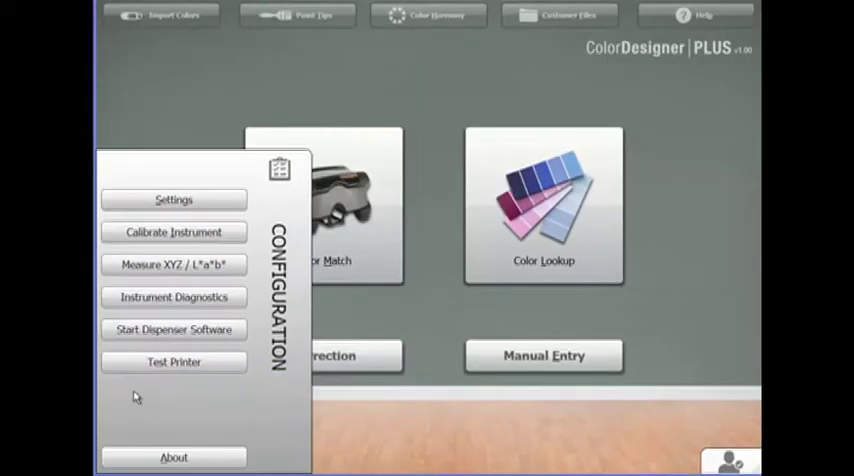
Step: Calibrate the iVue by measuring the white plaque for Steps 1 and 2, then close
{"action": "left_click", "coordinate": [174, 231]}
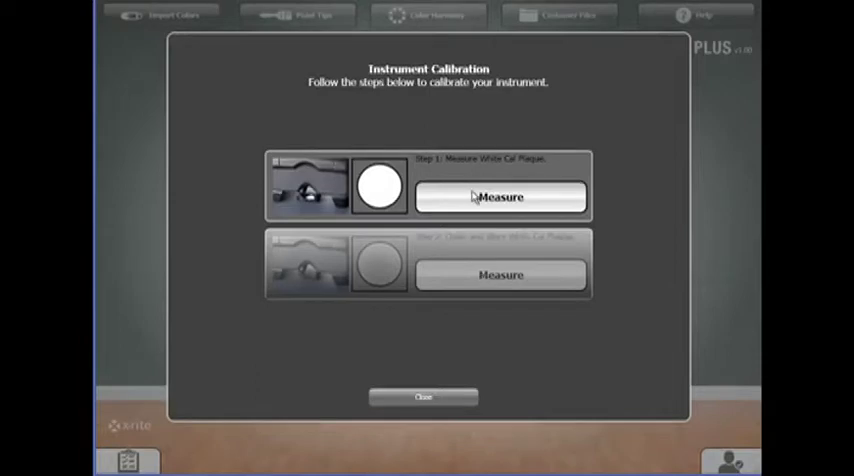
{"action": "left_click", "coordinate": [500, 195]}
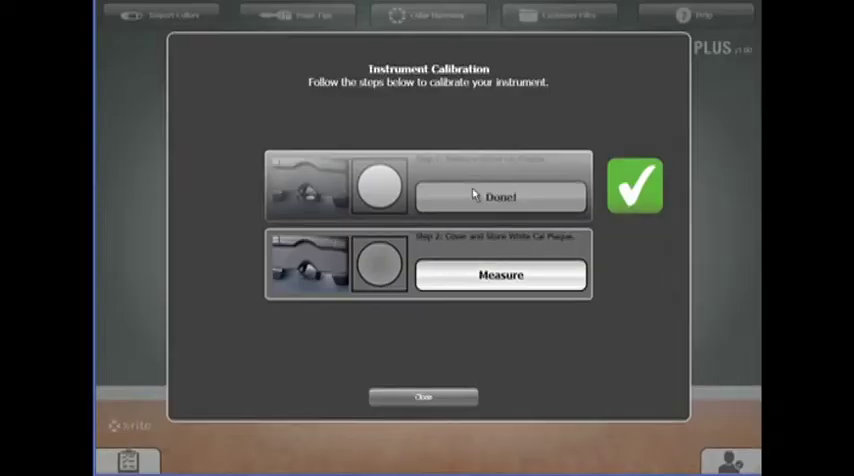
{"action": "left_click", "coordinate": [500, 274]}
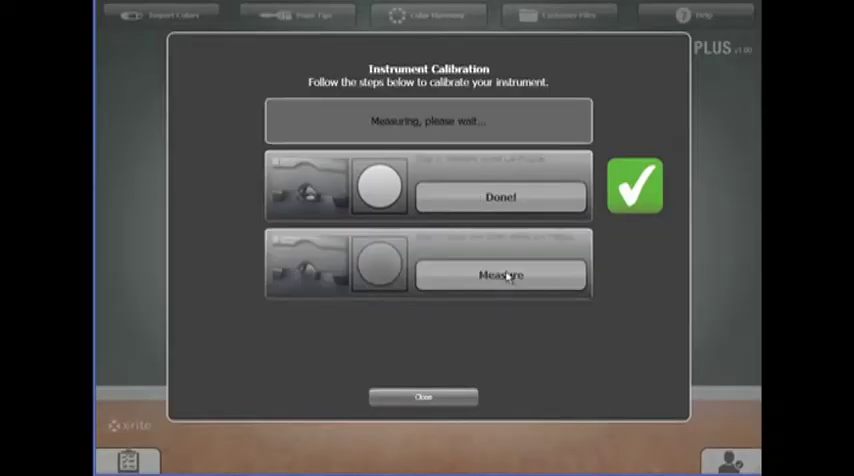
{"action": "left_click", "coordinate": [500, 275]}
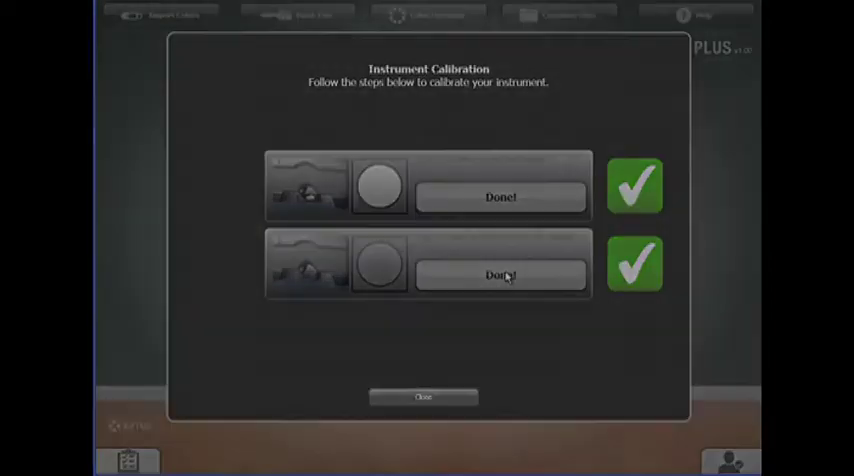
{"action": "left_click", "coordinate": [424, 396]}
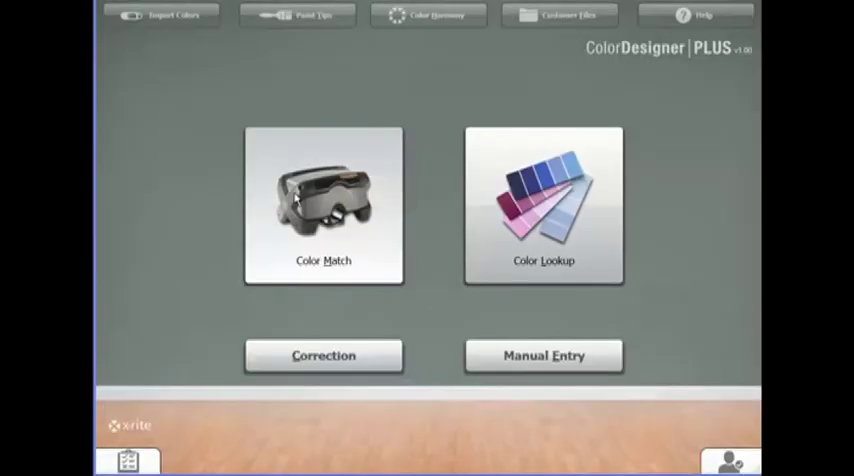
Step: Open the Color Match tile to reach the Measure Sample screen
{"action": "left_click", "coordinate": [323, 207]}
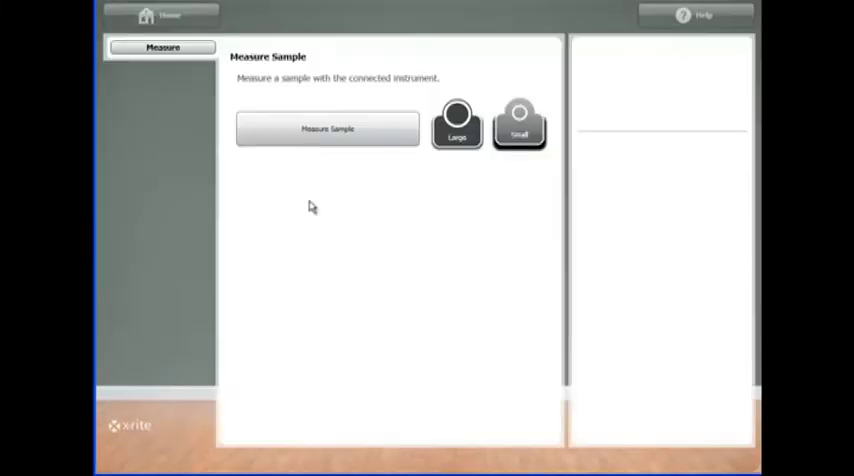
{"action": "left_click", "coordinate": [160, 17]}
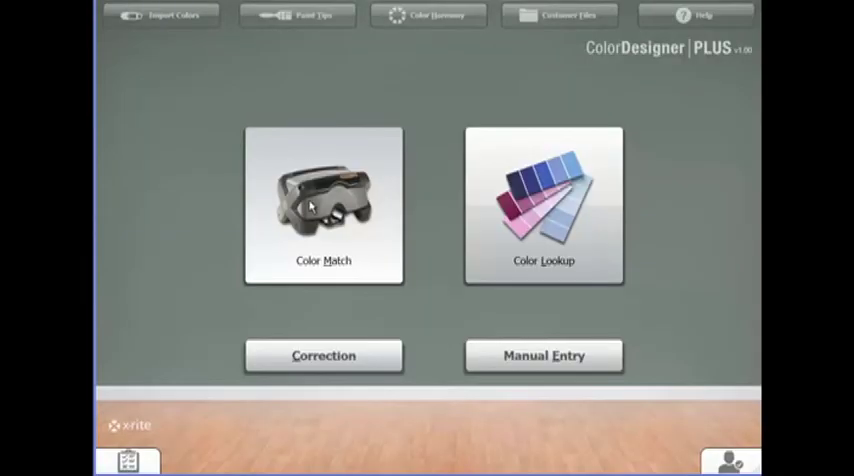
{"action": "left_click", "coordinate": [323, 205]}
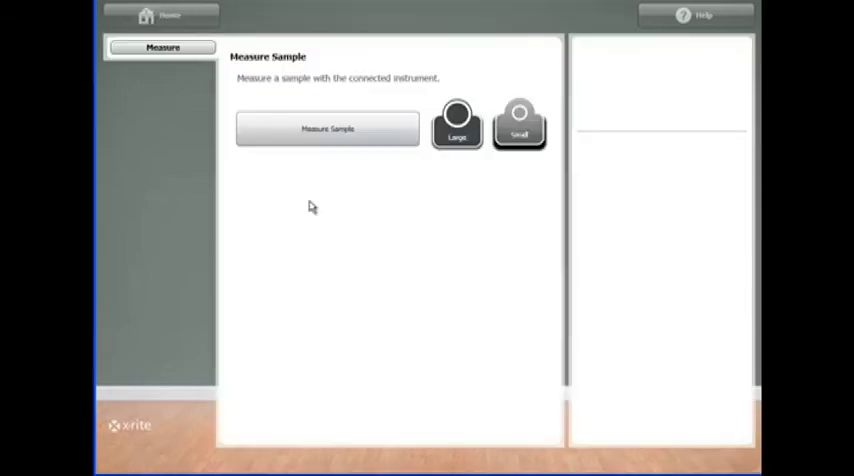